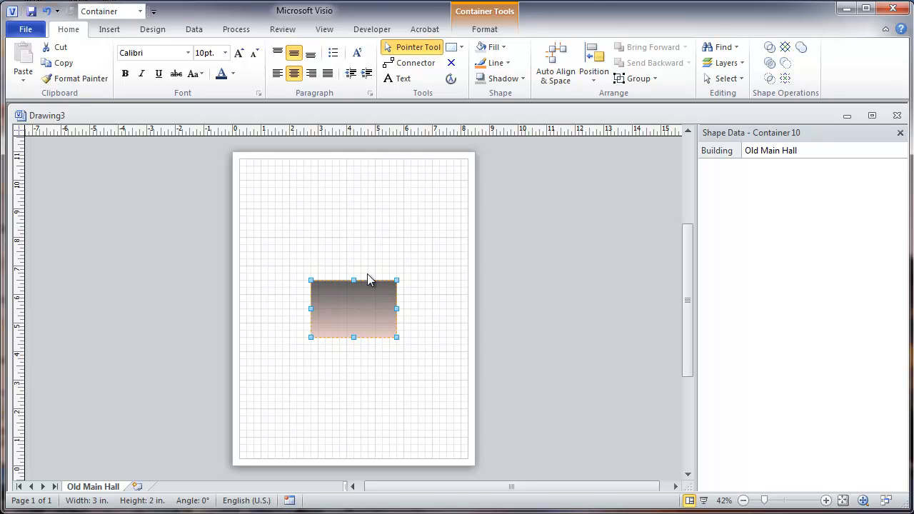
Select the gradient container to check its Building value reads Old Main Hall.
{"action": "left_click", "coordinate": [108, 28]}
{"action": "type", "text": "=\"Data Closet \"&Sheet.6!Prop.Location"}
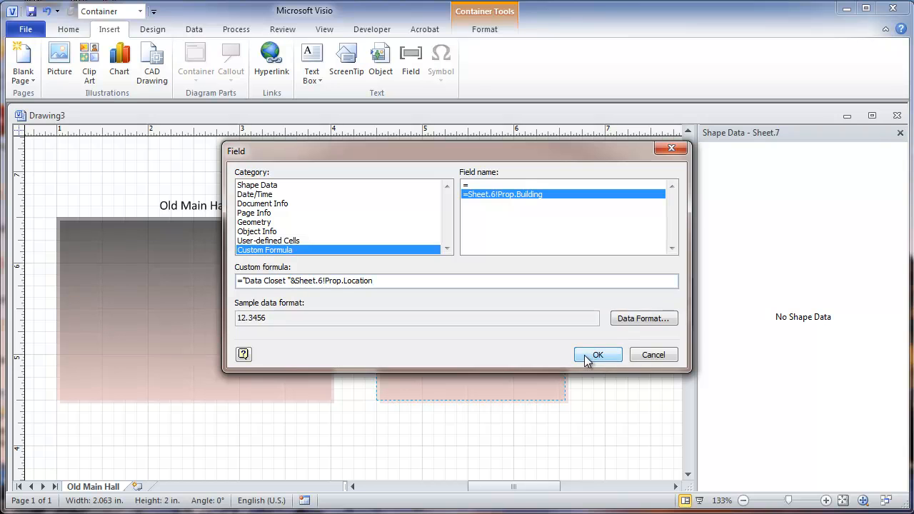
Confirm the custom field formula ="Data Closet "&Sheet.6!Prop.Location for the heading.
{"action": "left_click", "coordinate": [597, 355]}
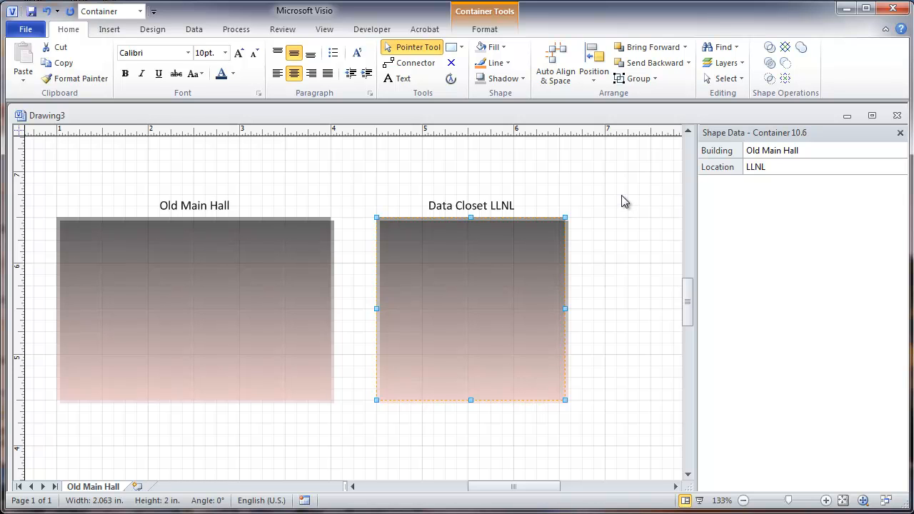
{"action": "mouse_move", "coordinate": [768, 171]}
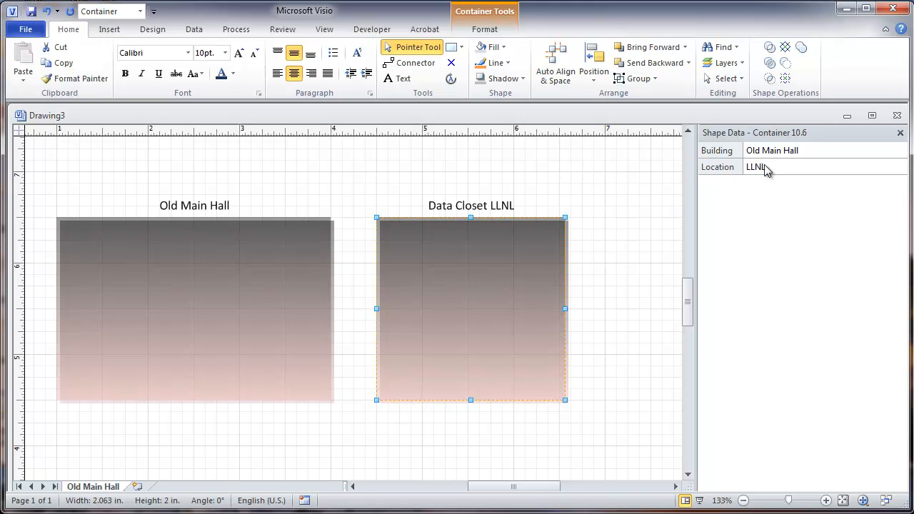